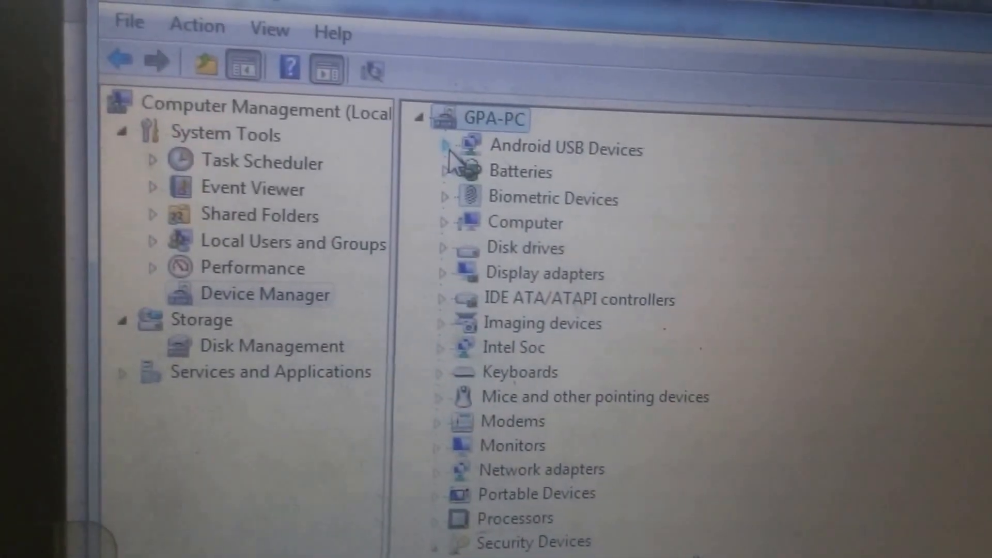
# Step: Remove FRP from the fastboot-connected HTC phone; log reports 'SUCCESS. FRP protection was removed'
pyautogui.click(447, 148)
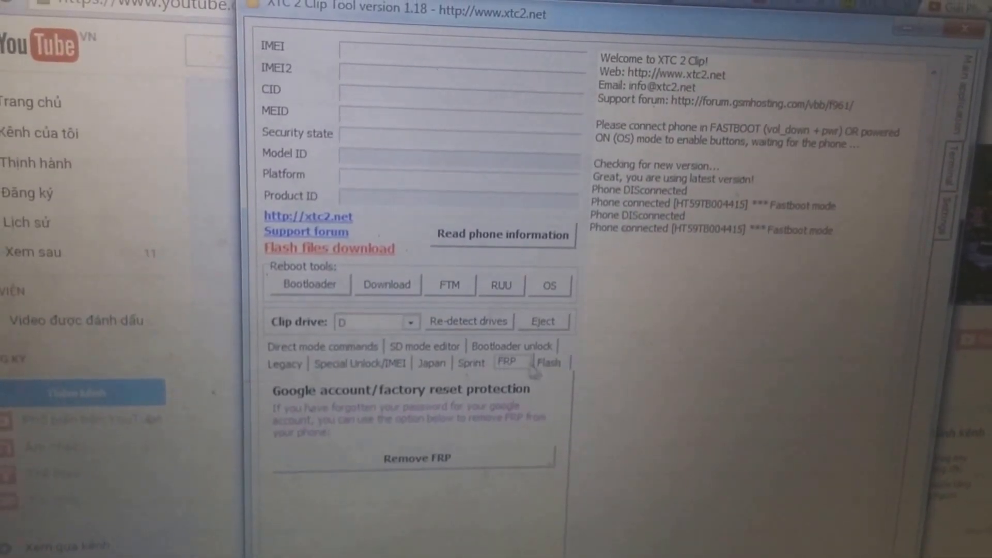
pyautogui.click(550, 362)
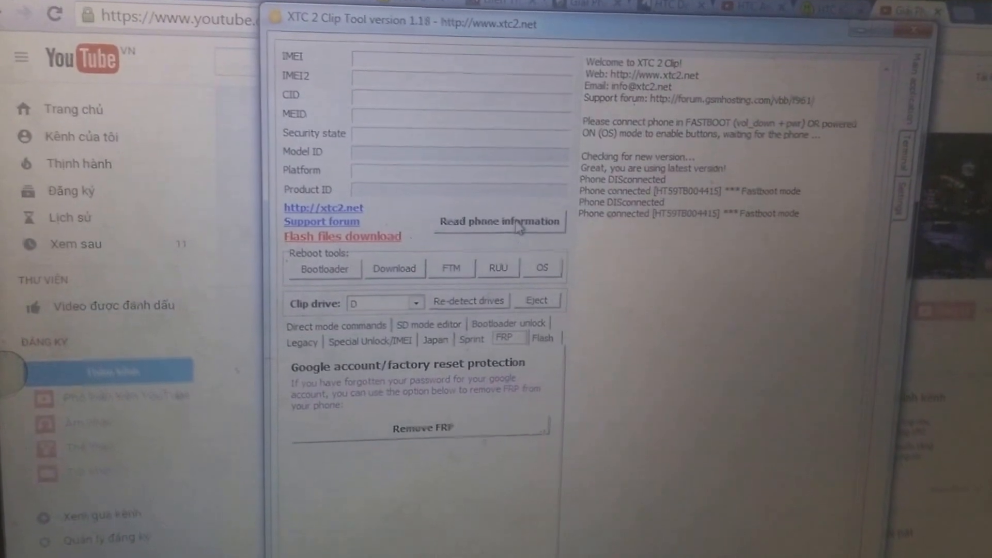
pyautogui.click(499, 221)
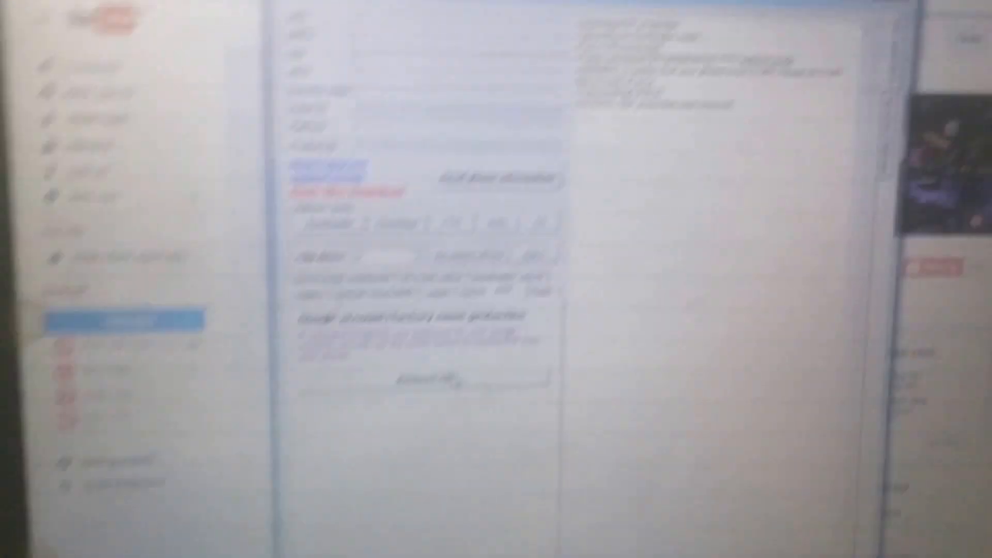
pyautogui.click(284, 408)
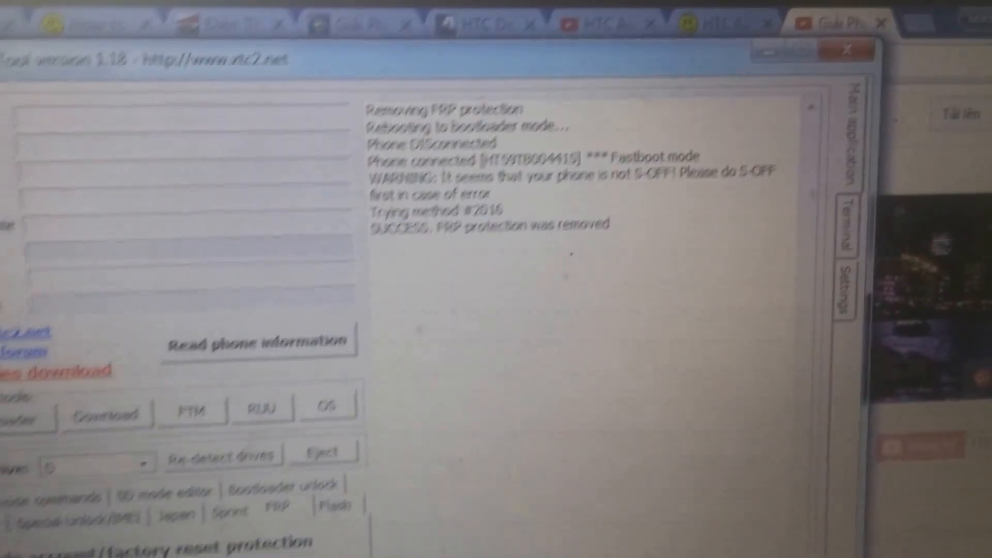
pyautogui.scroll(-3)
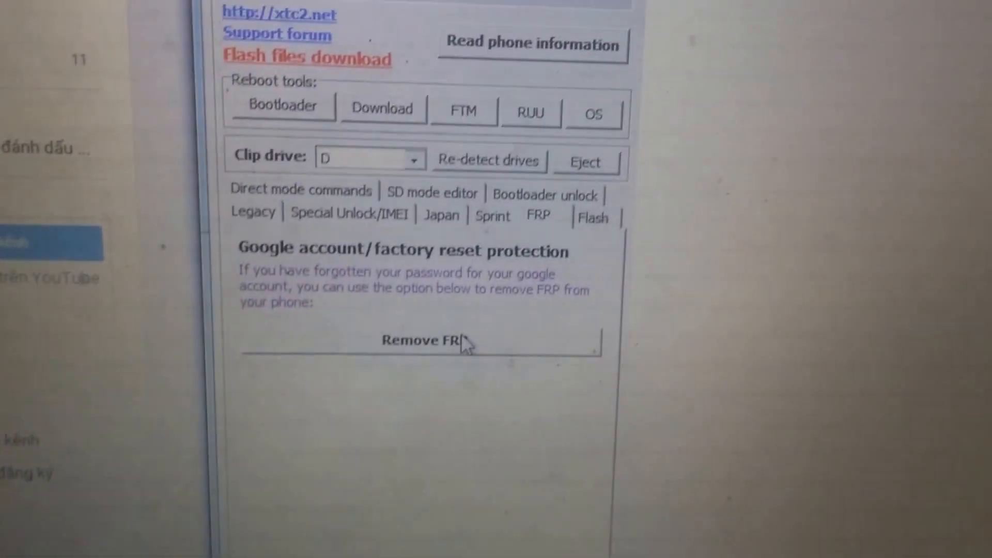